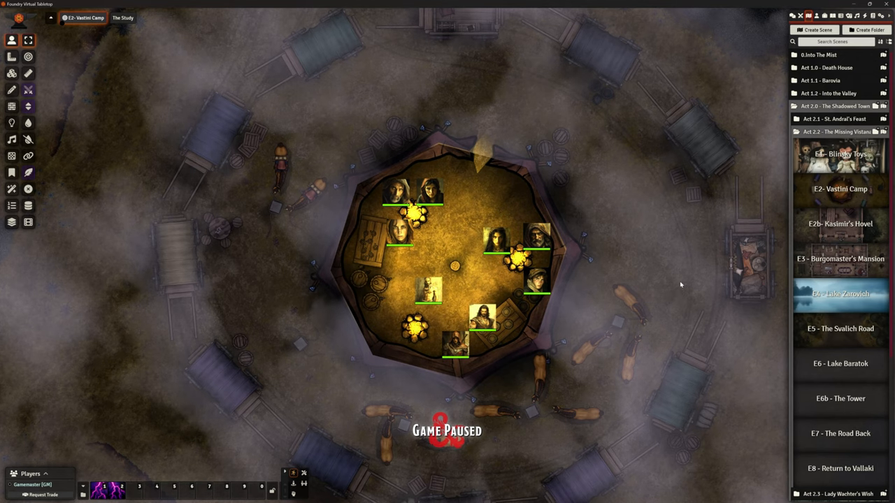
Step: Zoom out the Vistani Camp map to see the whole scene
{"action": "scroll", "scroll_direction": "down", "scroll_amount": 3}
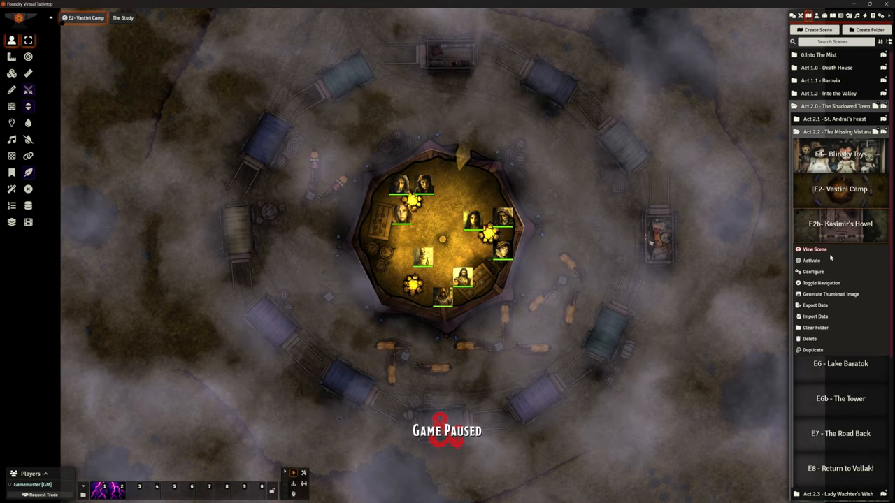
Step: Load the E3 Burgomaster's Mansion scene from its context menu
{"action": "left_click", "coordinate": [805, 261]}
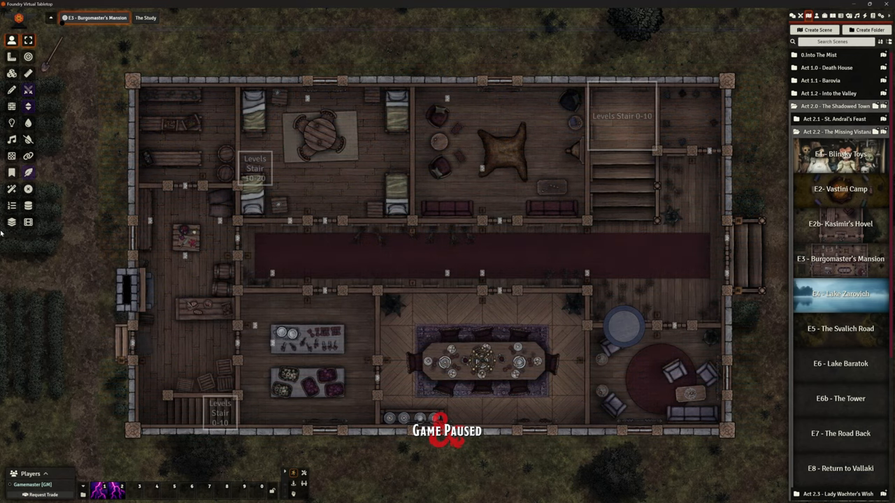
Step: Activate the Tiles layer so the Levels tool is available on the mansion map
{"action": "left_click", "coordinate": [8, 73]}
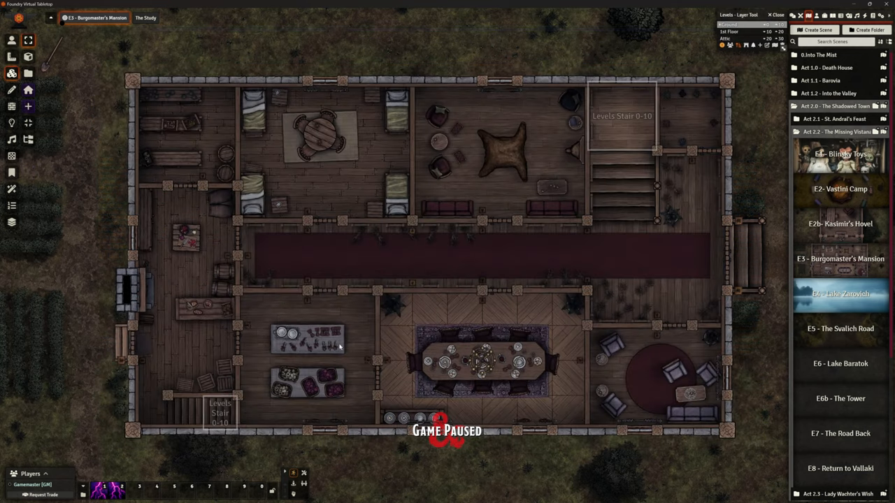
{"action": "mouse_move", "coordinate": [530, 276]}
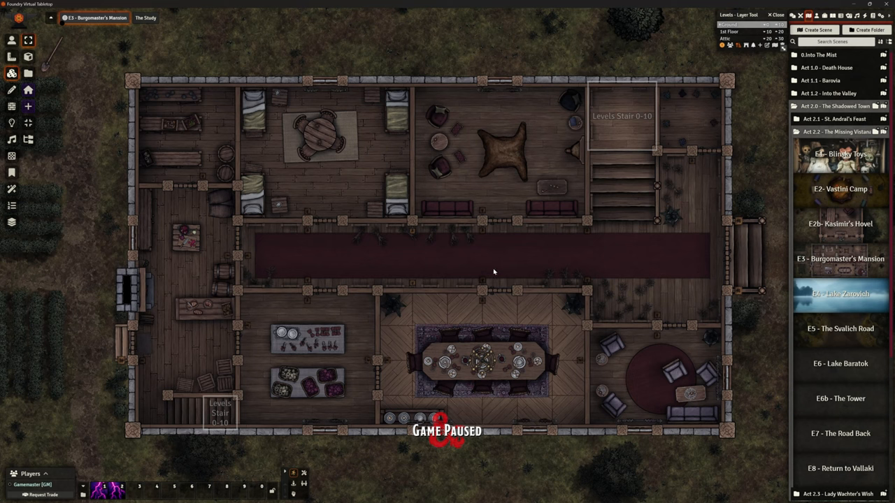
{"action": "mouse_move", "coordinate": [498, 266]}
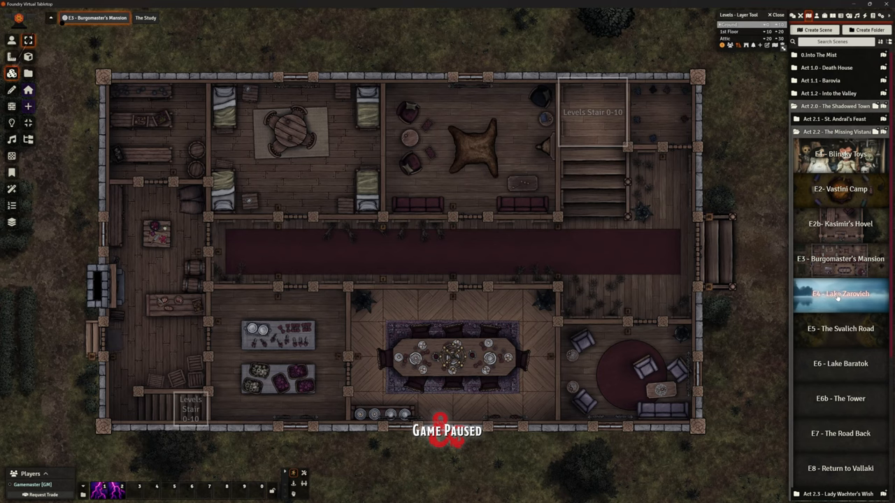
Step: Bring up the context options for the E6 Lake Baratok scene
{"action": "right_click", "coordinate": [841, 295]}
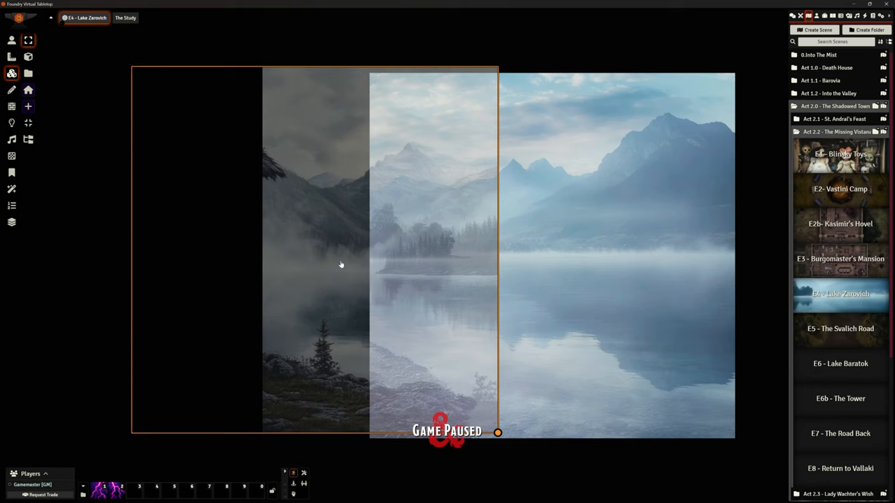
{"action": "mouse_move", "coordinate": [366, 257]}
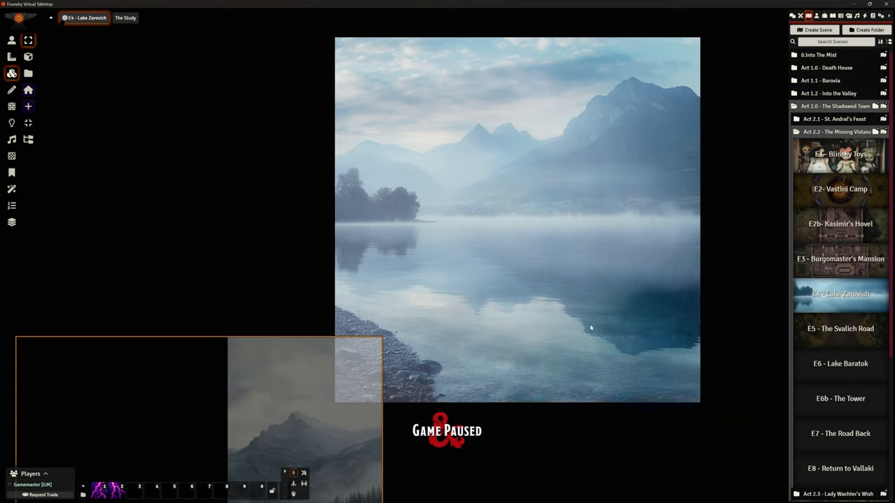
{"action": "mouse_move", "coordinate": [522, 383]}
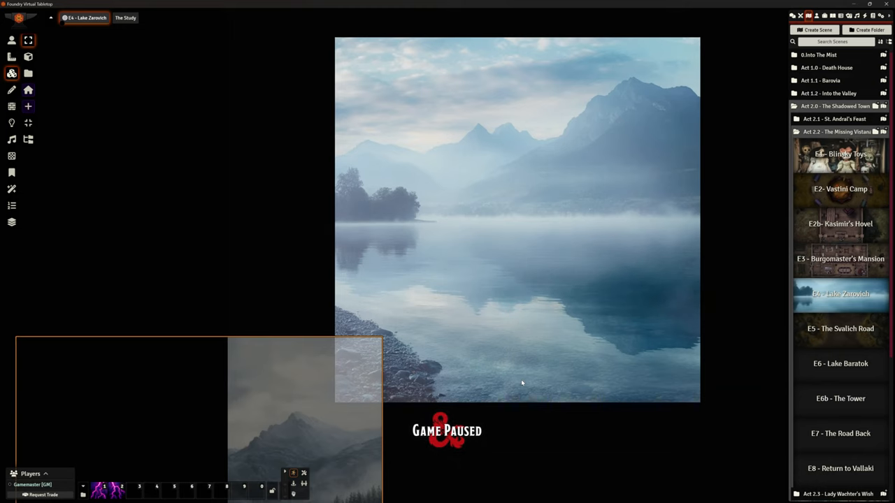
{"action": "mouse_move", "coordinate": [288, 431]}
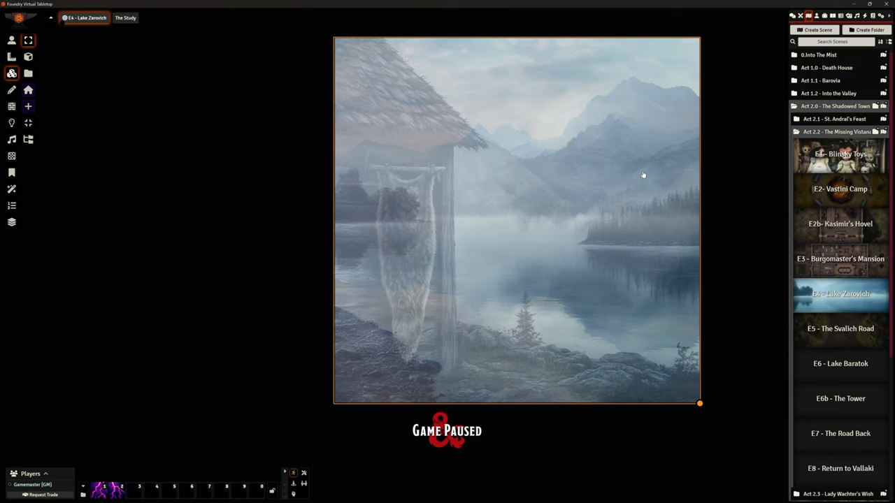
{"action": "mouse_move", "coordinate": [509, 213]}
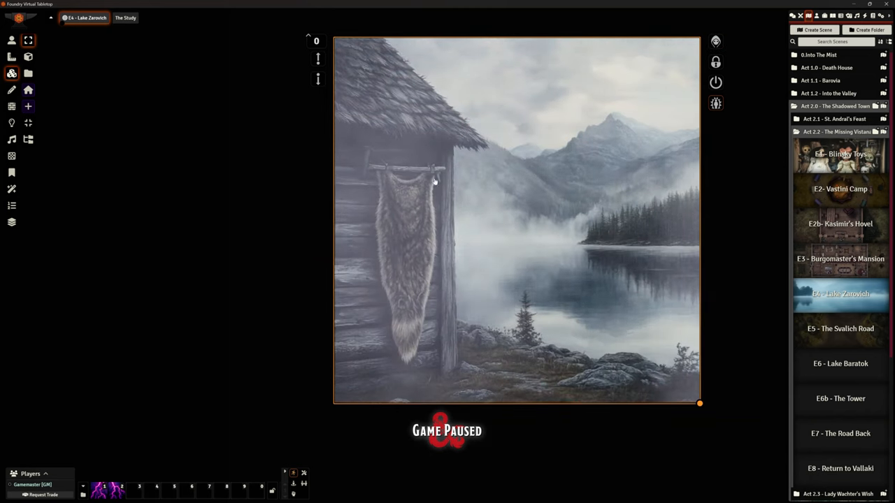
{"action": "mouse_move", "coordinate": [601, 184]}
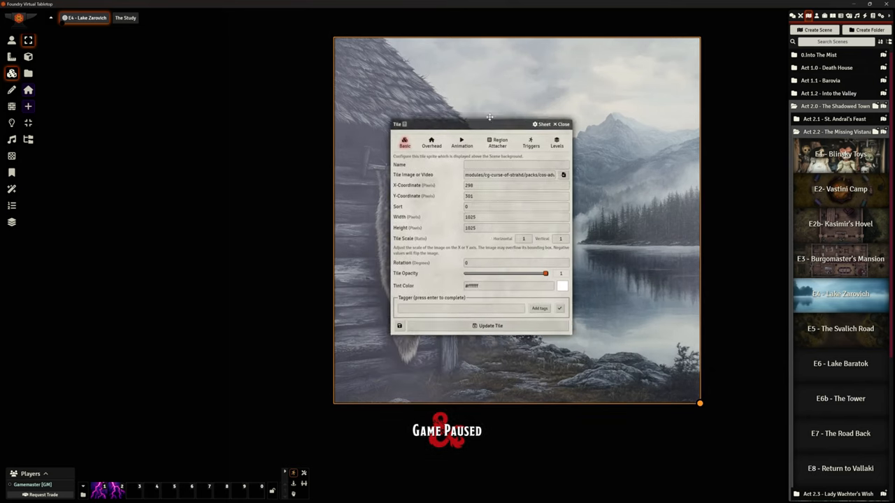
Step: Review the hut tile's trigger Images, Actions and Setup, then update the tile
{"action": "left_click", "coordinate": [527, 142]}
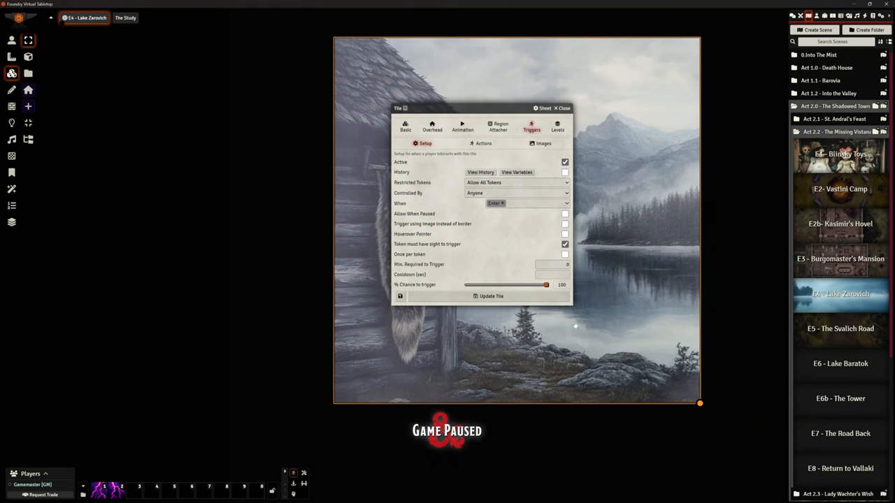
{"action": "left_click", "coordinate": [539, 142]}
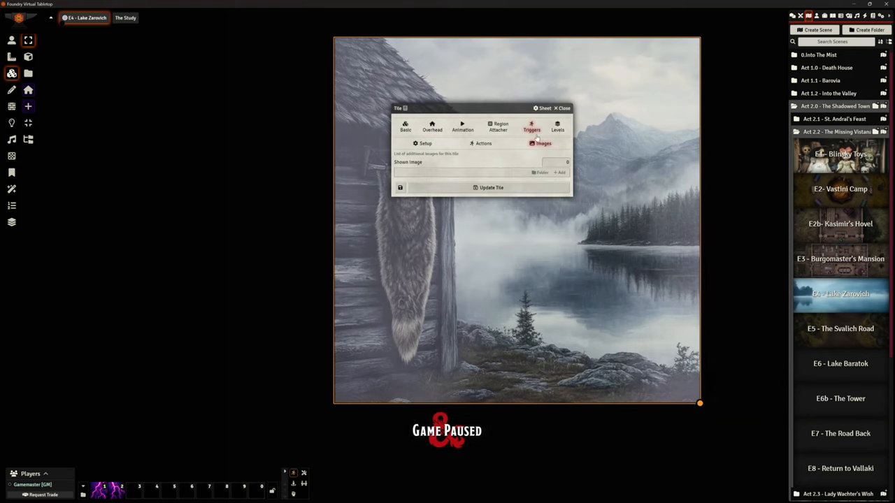
{"action": "left_click", "coordinate": [481, 144]}
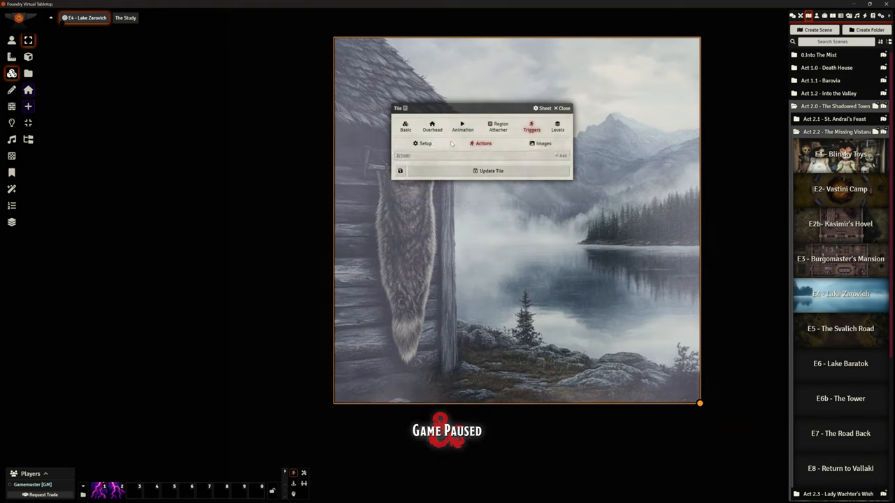
{"action": "left_click", "coordinate": [424, 143]}
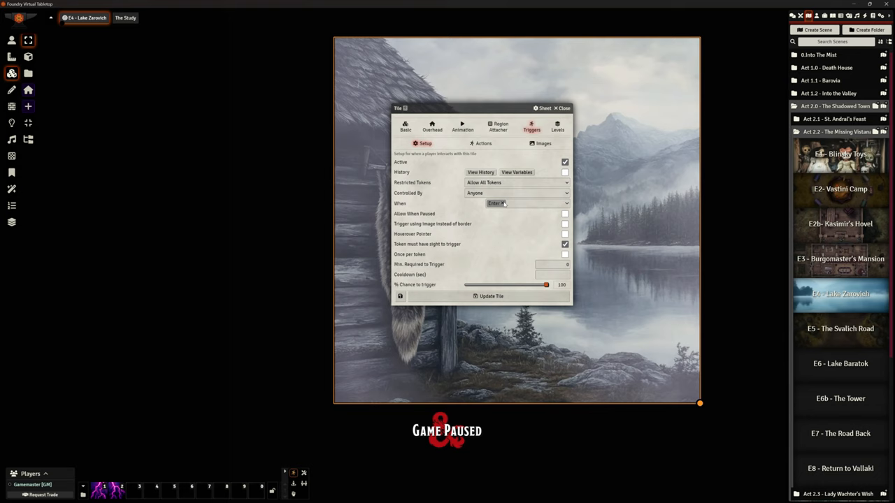
{"action": "left_click", "coordinate": [562, 109]}
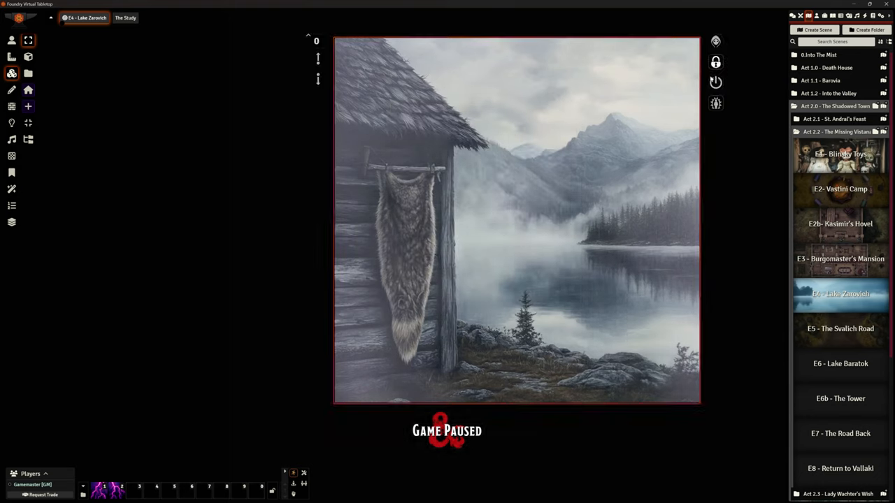
Step: Toggle the hut tile hidden so it shows translucent over the lake
{"action": "left_click", "coordinate": [717, 39]}
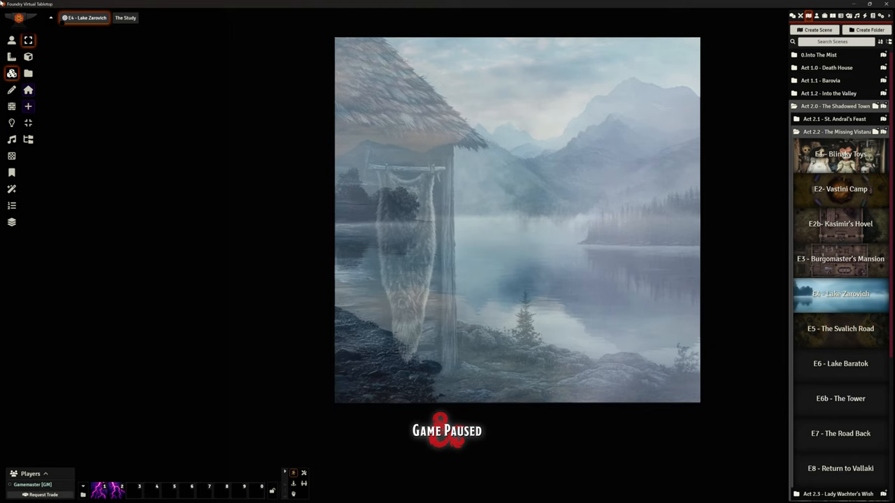
{"action": "mouse_move", "coordinate": [838, 330]}
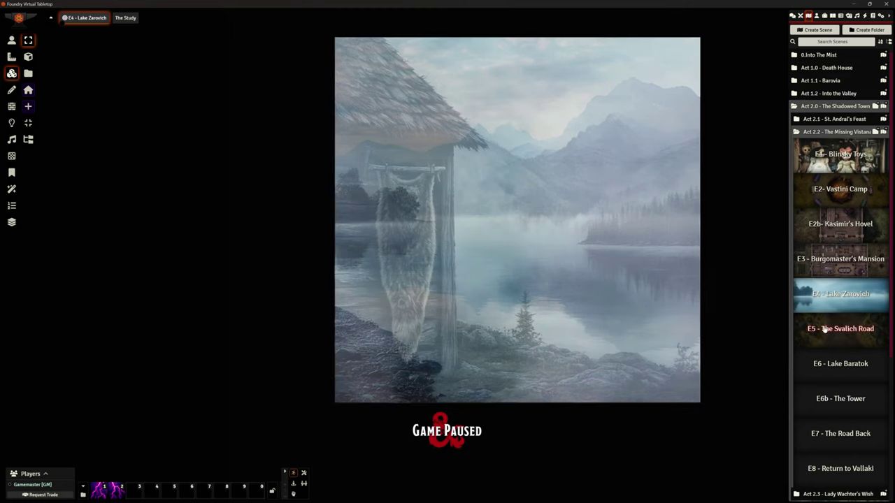
Step: Load the E5 The Svalich Road scene from the Scenes sidebar
{"action": "double_click", "coordinate": [841, 330]}
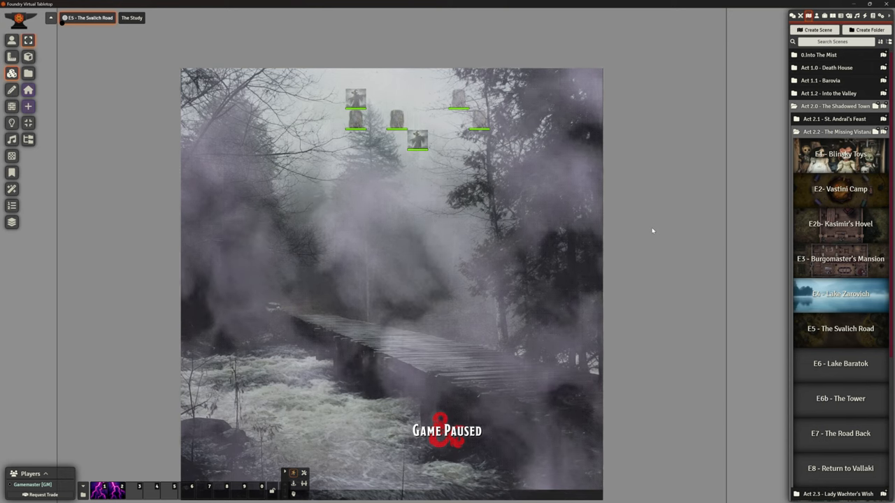
{"action": "mouse_move", "coordinate": [386, 283]}
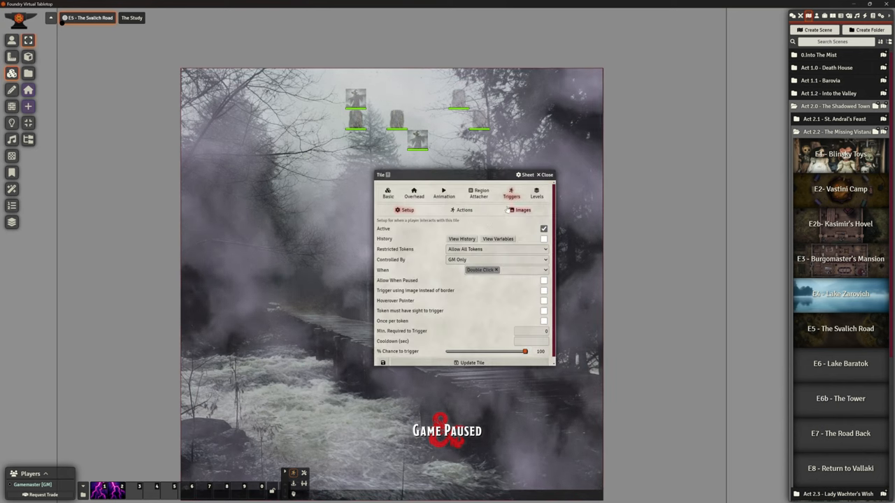
Step: Check the bridge tile's trigger Actions and Setup, then update the tile
{"action": "left_click", "coordinate": [526, 209]}
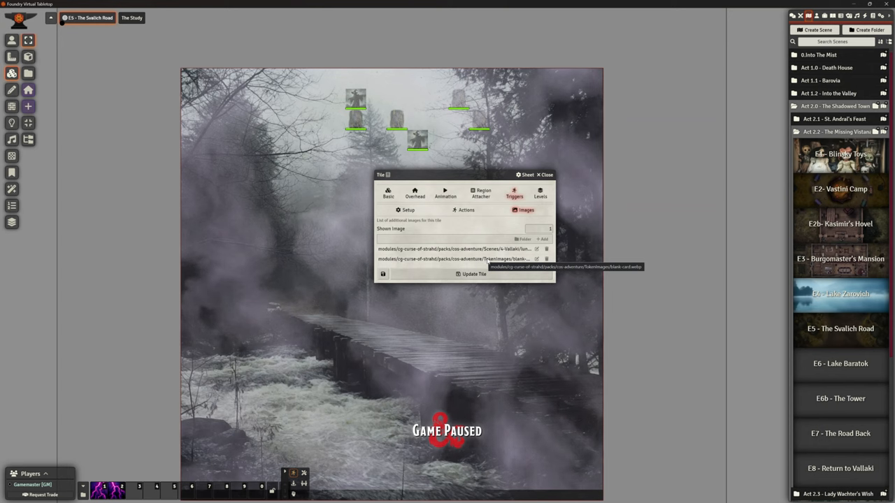
{"action": "mouse_move", "coordinate": [447, 249]}
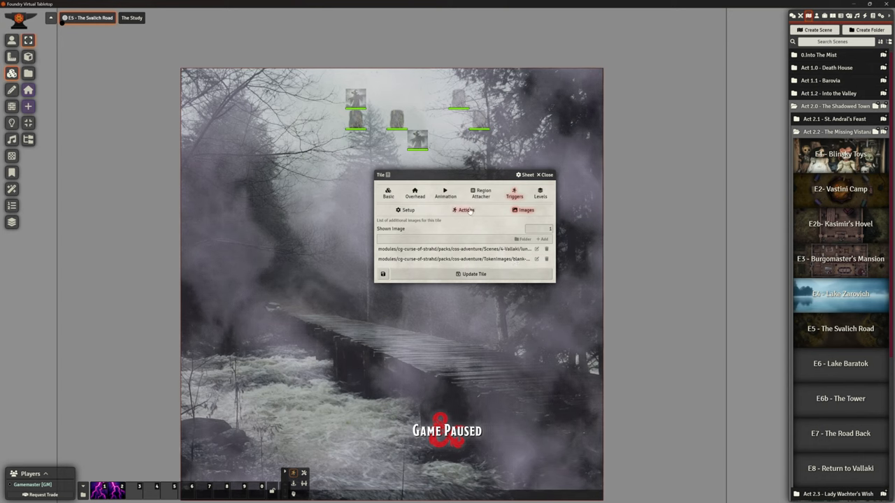
{"action": "left_click", "coordinate": [467, 210]}
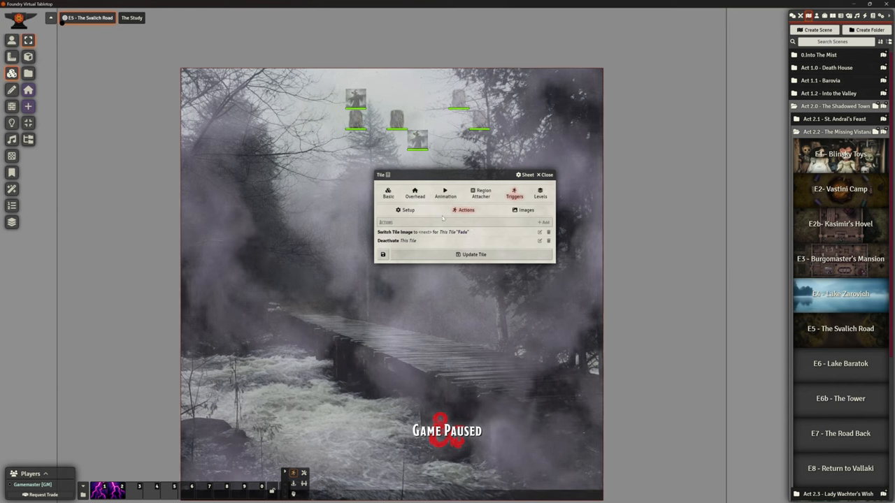
{"action": "left_click", "coordinate": [412, 210]}
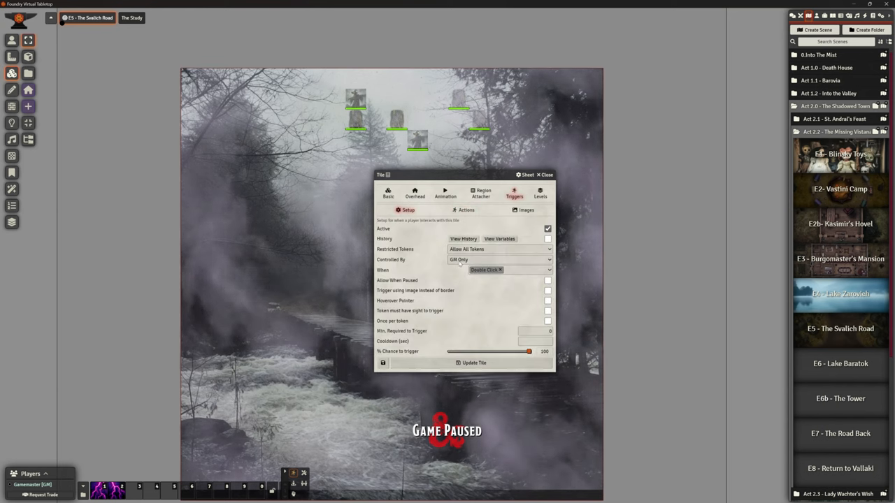
{"action": "mouse_move", "coordinate": [489, 279]}
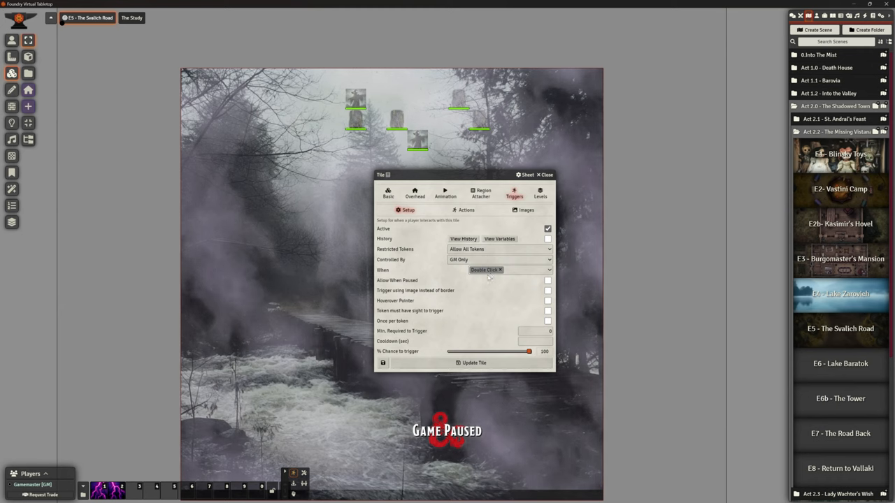
{"action": "left_click", "coordinate": [465, 209]}
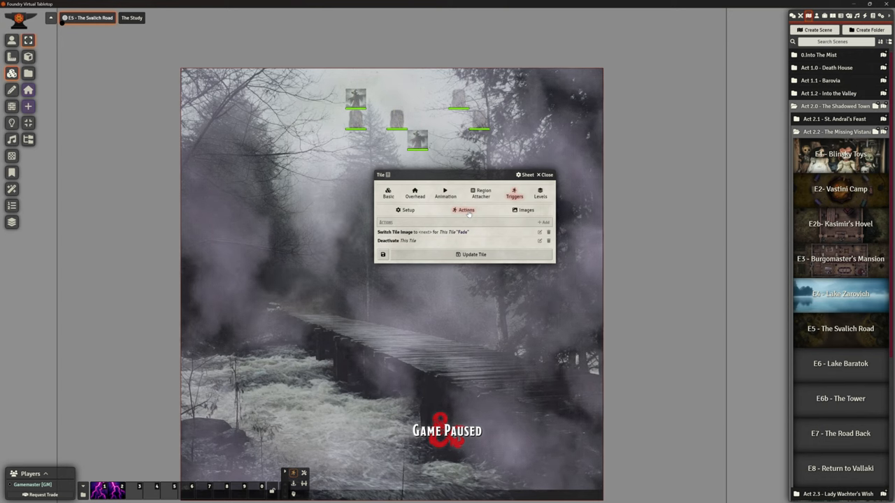
{"action": "left_click", "coordinate": [544, 175]}
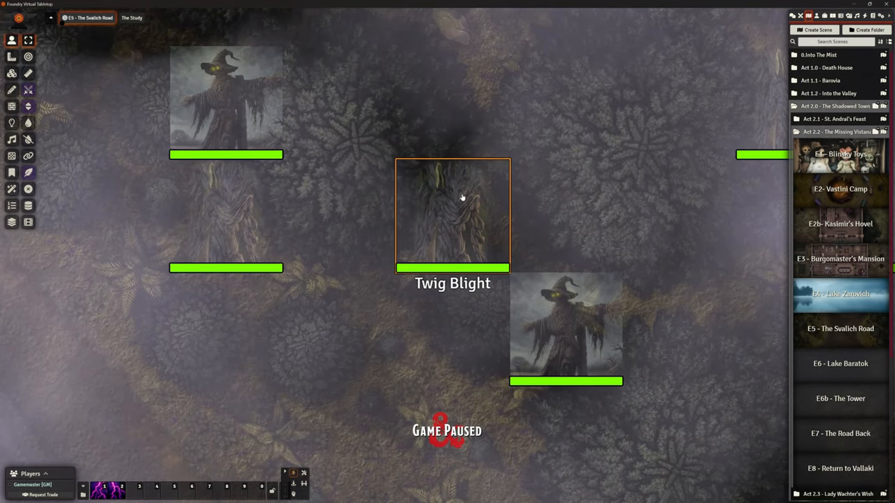
{"action": "mouse_move", "coordinate": [459, 193]}
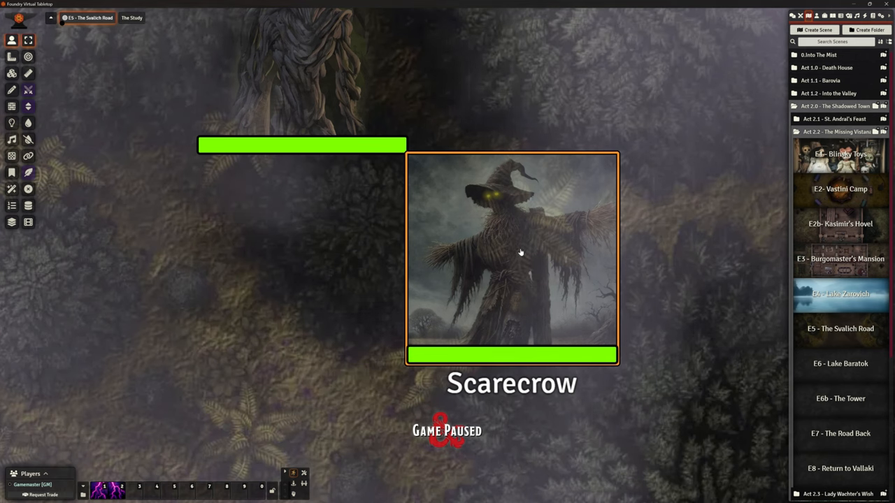
Step: Select a Scarecrow token on the road to reach its actor sheet
{"action": "left_click", "coordinate": [818, 14]}
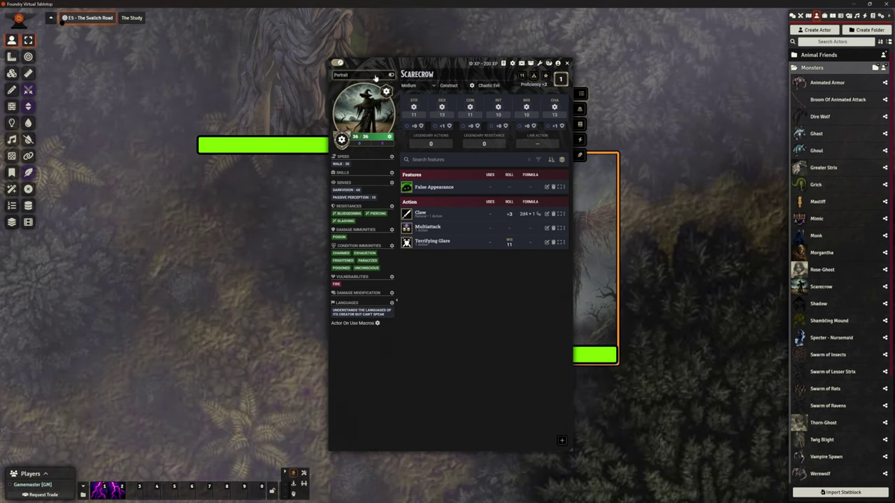
Step: Show the Scarecrow's full portrait, then drag its sheet left off the tokens
{"action": "left_click", "coordinate": [361, 109]}
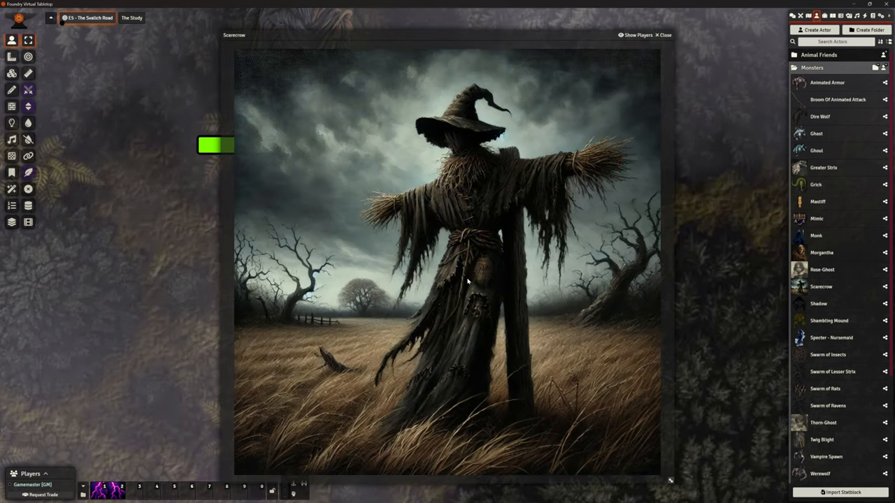
{"action": "mouse_move", "coordinate": [509, 247]}
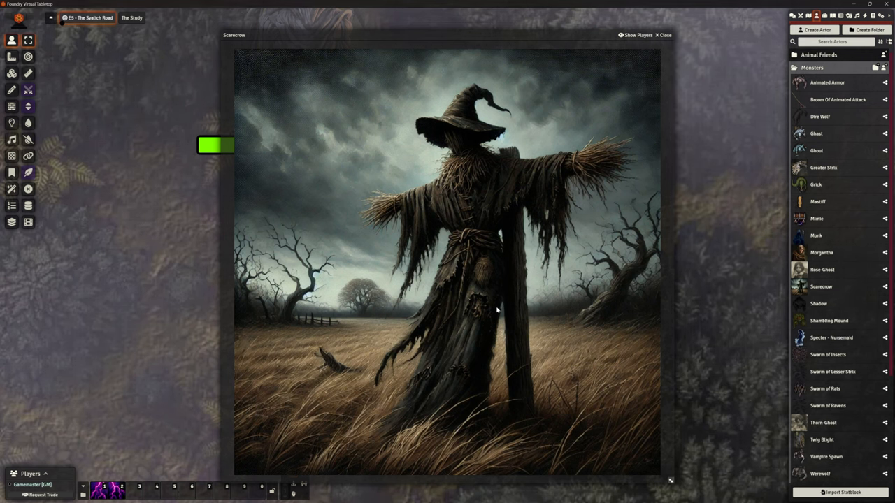
{"action": "mouse_move", "coordinate": [506, 296]}
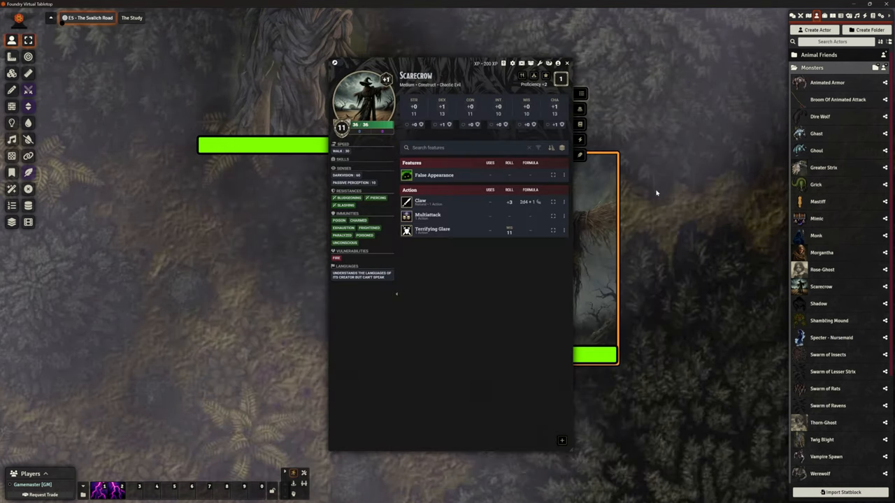
{"action": "left_click_drag", "start_coordinate": [450, 63], "coordinate": [487, 65]}
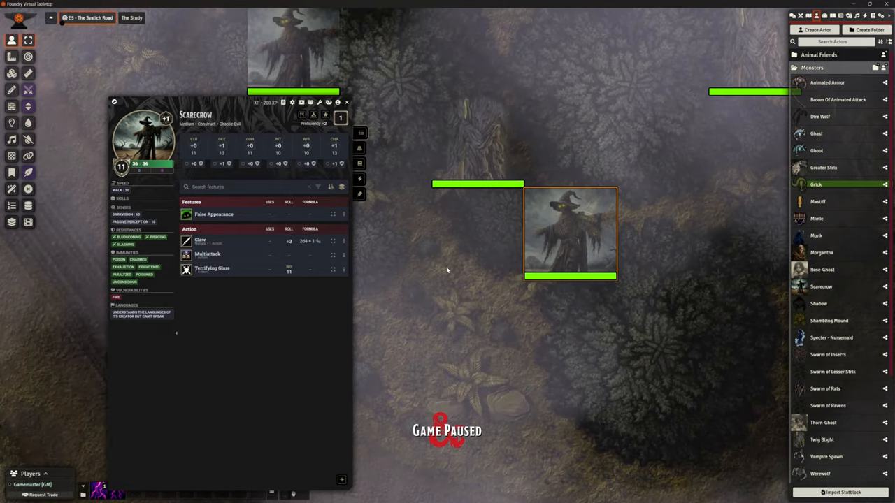
{"action": "mouse_move", "coordinate": [570, 230]}
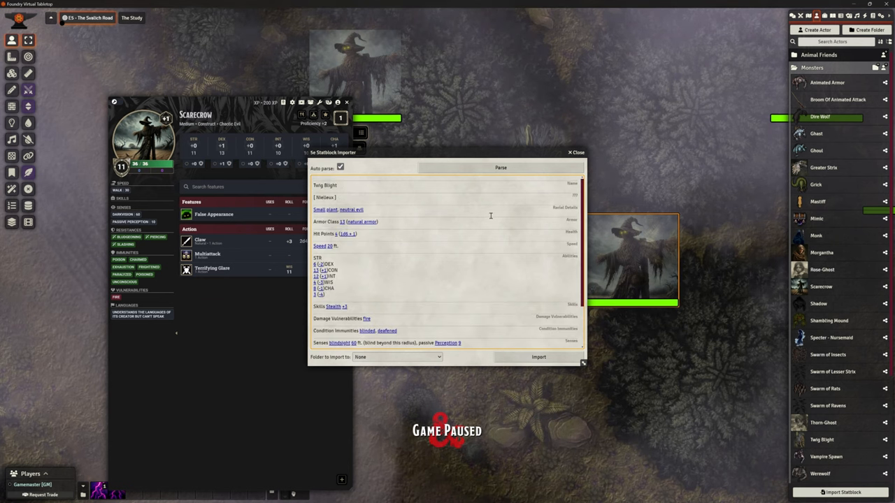
Step: Choose the destination folder for the Twig Blight import in the enlarged importer
{"action": "left_click_drag", "start_coordinate": [584, 364], "coordinate": [652, 426]}
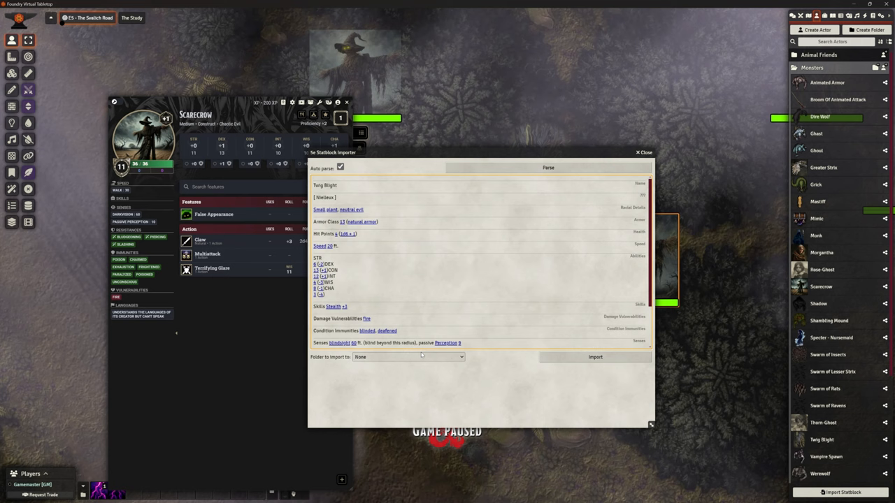
{"action": "left_click", "coordinate": [408, 358]}
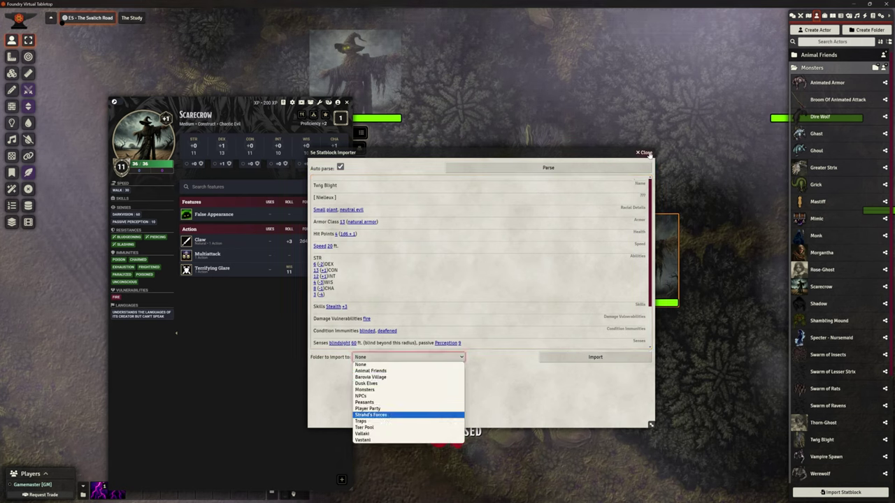
{"action": "left_click", "coordinate": [639, 152]}
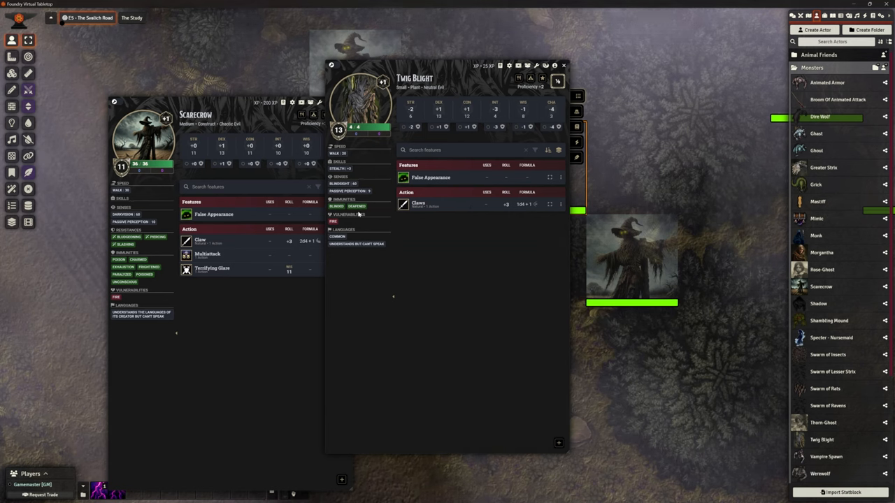
{"action": "mouse_move", "coordinate": [559, 67]}
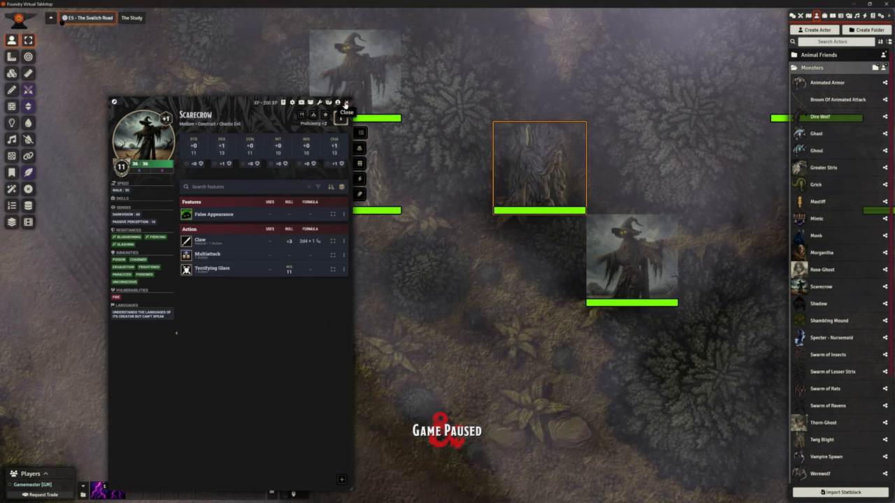
Step: Close the Scarecrow sheet to return to the Svalich Road map
{"action": "left_click", "coordinate": [347, 105]}
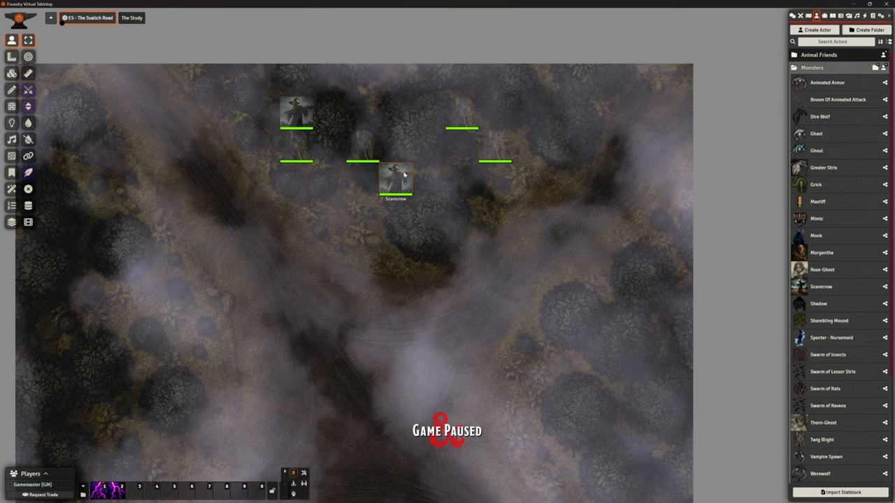
Step: Reopen the Scarecrow token's sheet and close it again
{"action": "double_click", "coordinate": [396, 176]}
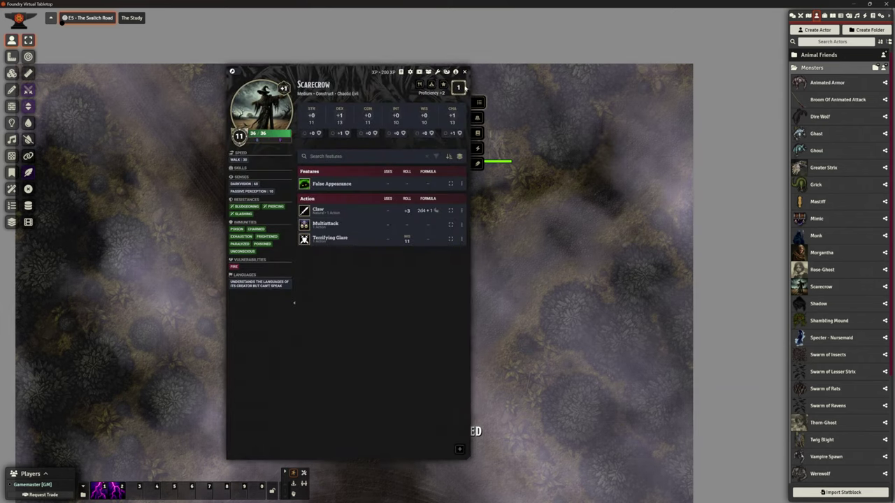
{"action": "left_click", "coordinate": [464, 72]}
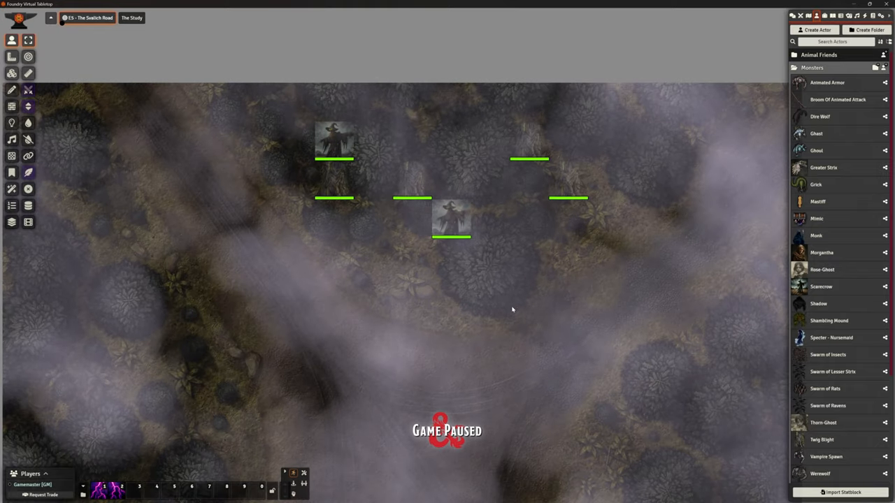
{"action": "left_click", "coordinate": [450, 229]}
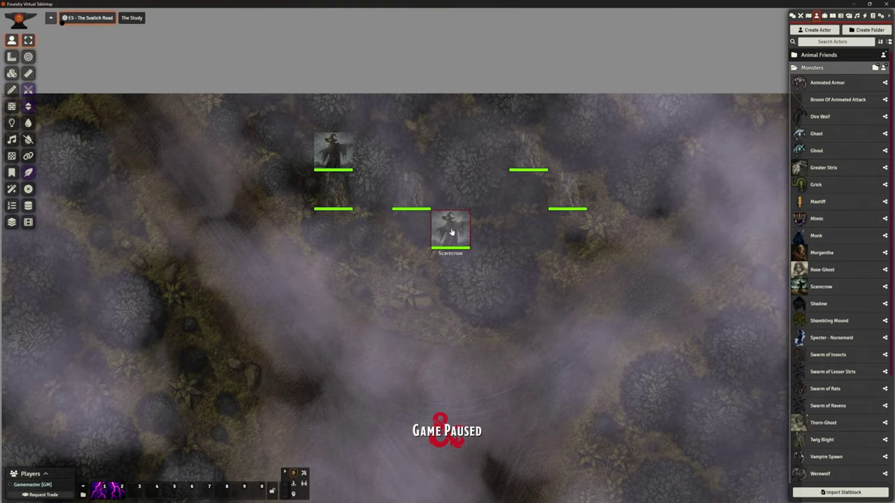
Step: Reopen the Scarecrow's character sheet from its token
{"action": "double_click", "coordinate": [451, 229]}
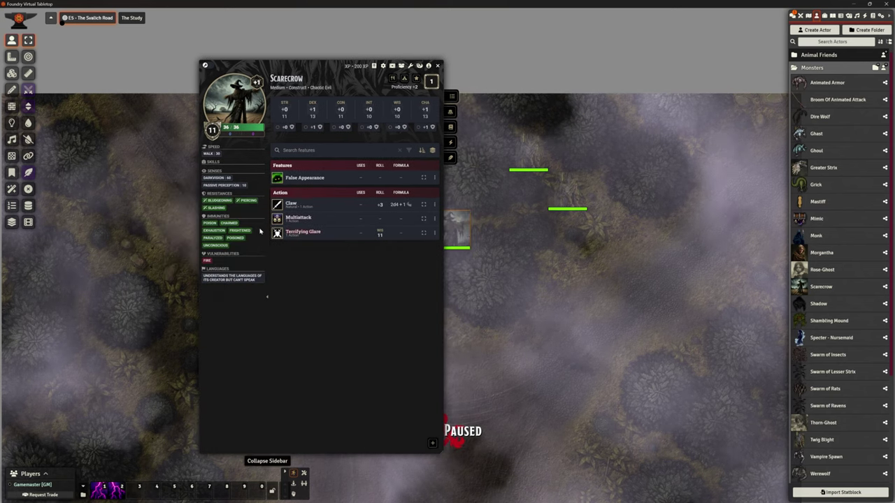
{"action": "mouse_move", "coordinate": [302, 232]}
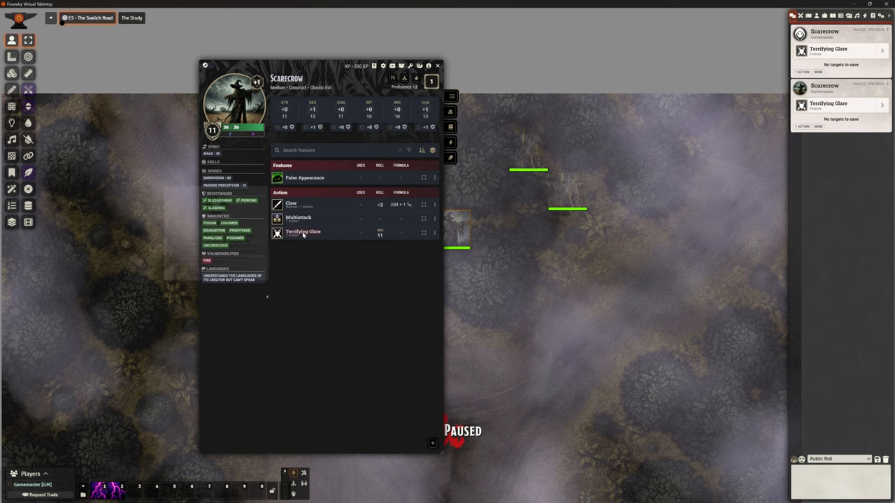
{"action": "left_click", "coordinate": [302, 232]}
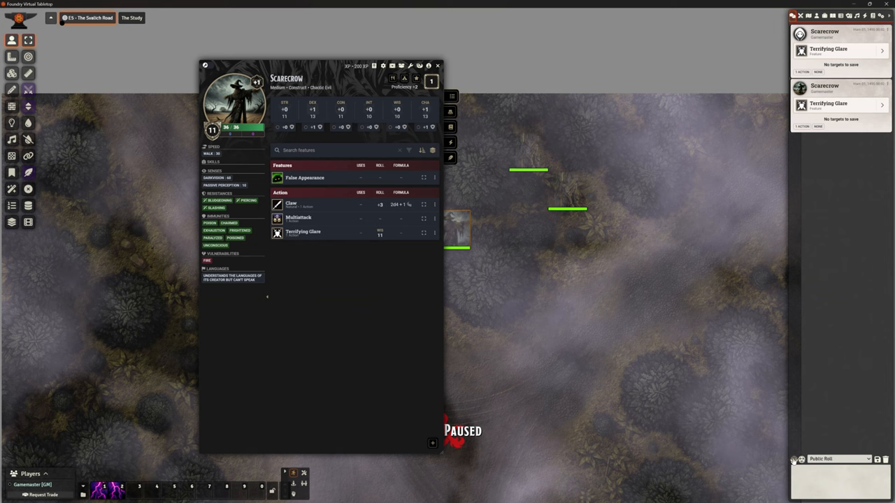
{"action": "mouse_move", "coordinate": [797, 458]}
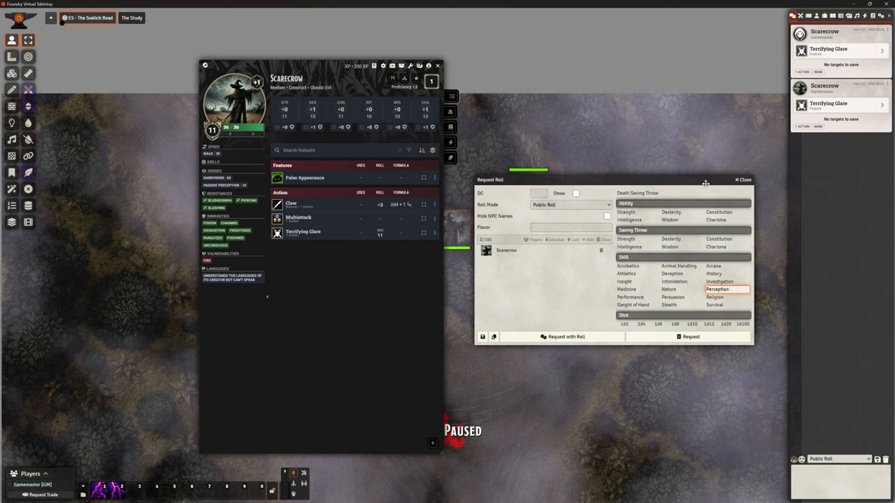
{"action": "left_click", "coordinate": [738, 179]}
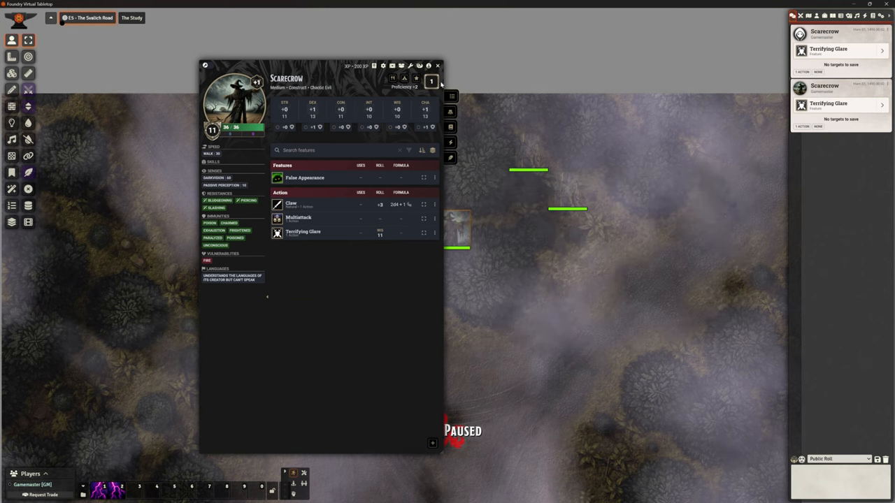
Step: Close the Scarecrow sheet and set the bridge tile's trigger to Active in its setup
{"action": "left_click", "coordinate": [436, 66]}
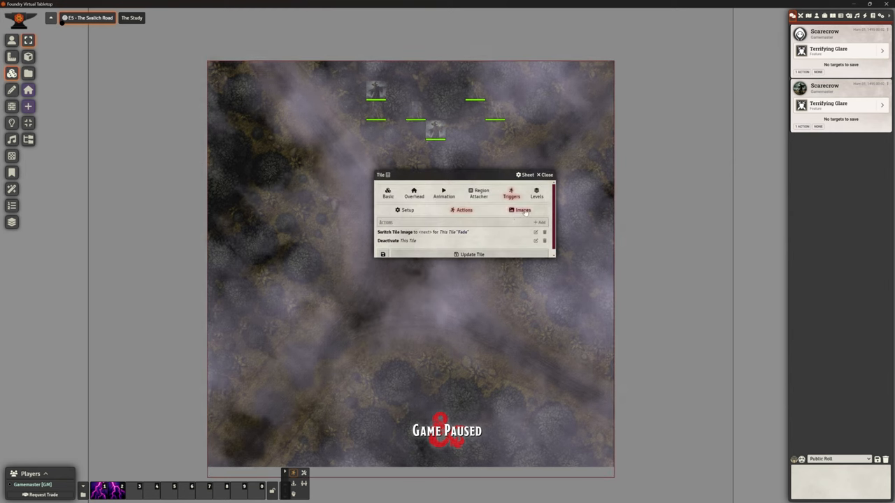
{"action": "left_click", "coordinate": [523, 210]}
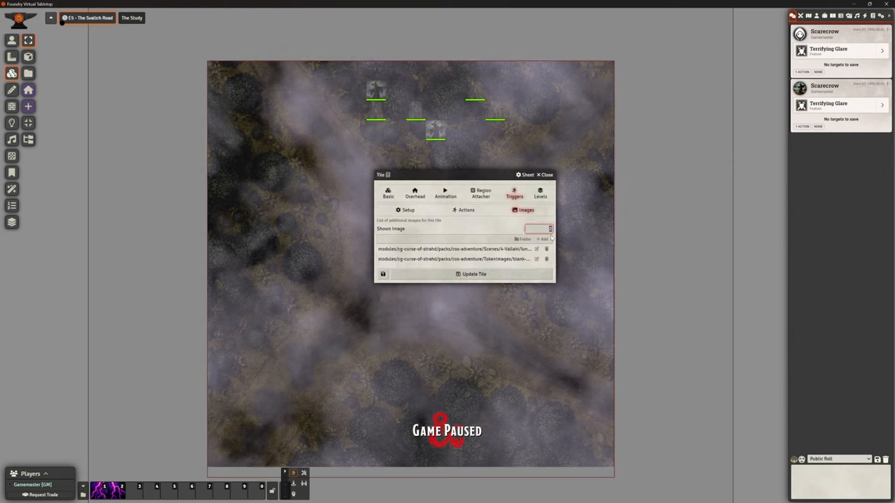
{"action": "left_click", "coordinate": [408, 209]}
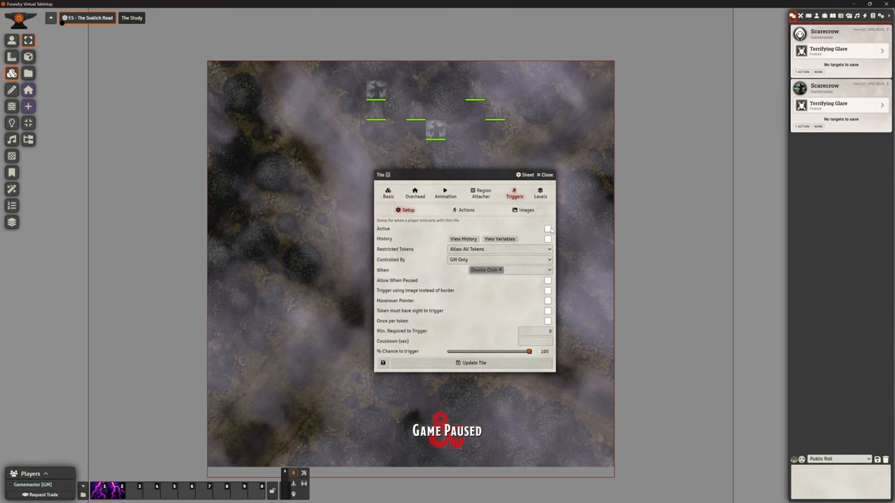
{"action": "left_click", "coordinate": [550, 175]}
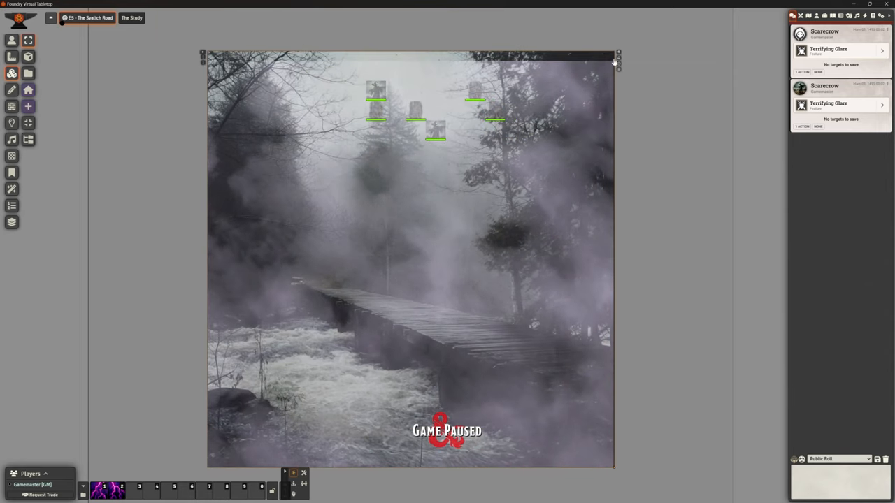
{"action": "mouse_move", "coordinate": [618, 53]}
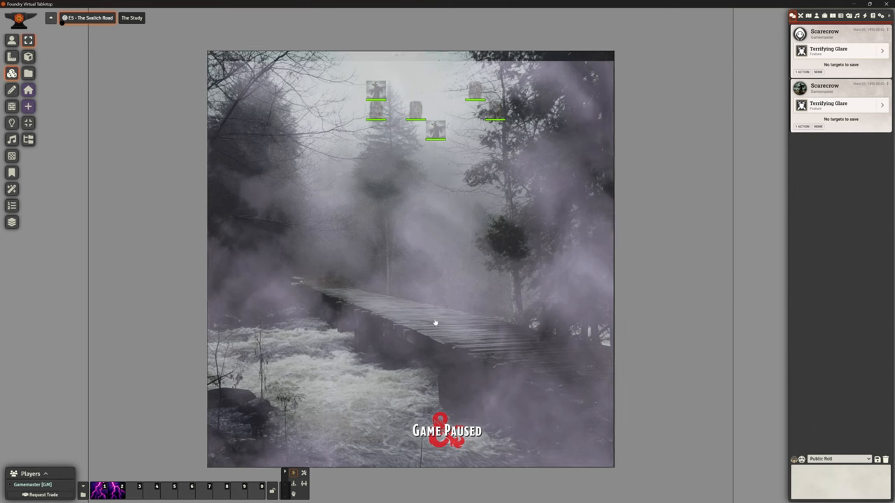
Step: Show the Scenes directory in the right sidebar
{"action": "left_click", "coordinate": [824, 15]}
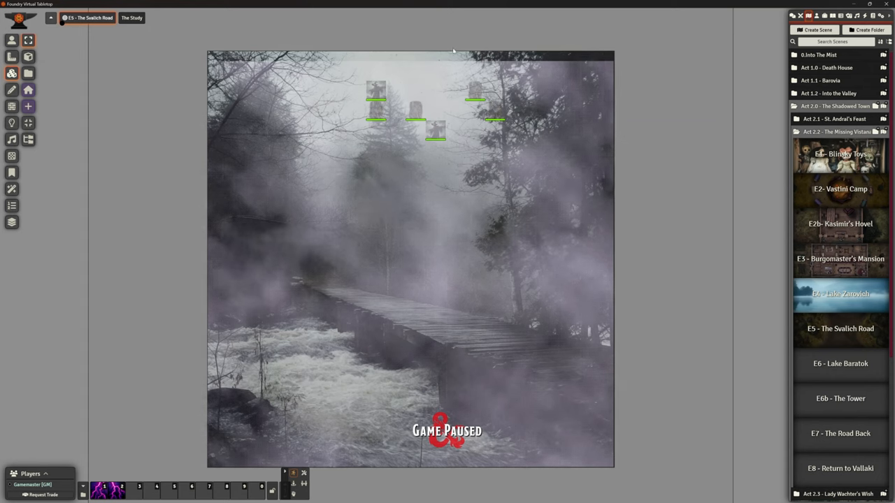
{"action": "mouse_move", "coordinate": [643, 240]}
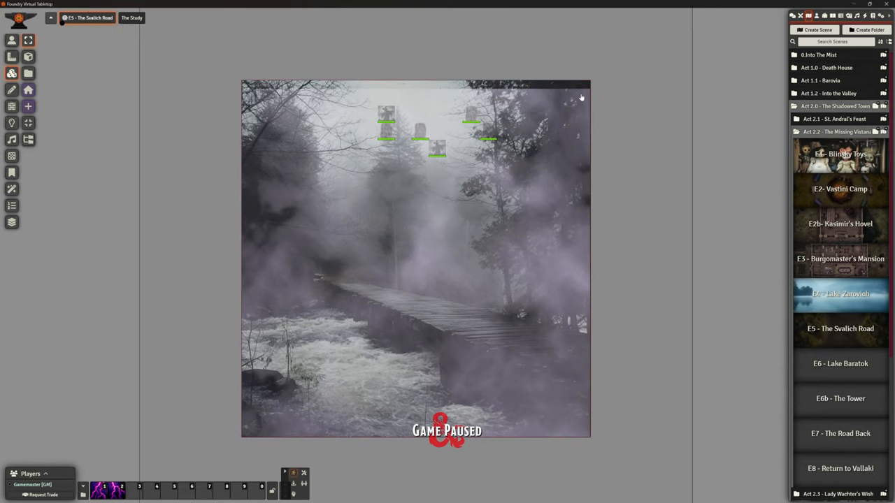
{"action": "mouse_move", "coordinate": [581, 92]}
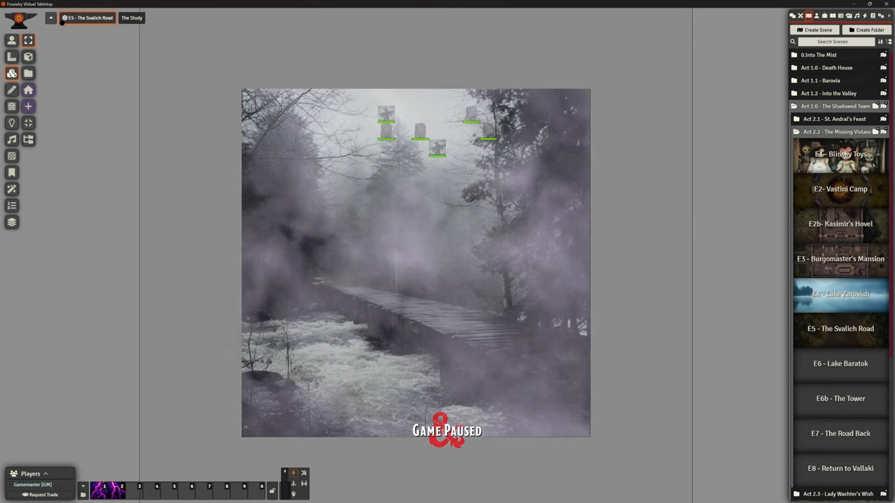
{"action": "mouse_move", "coordinate": [845, 369]}
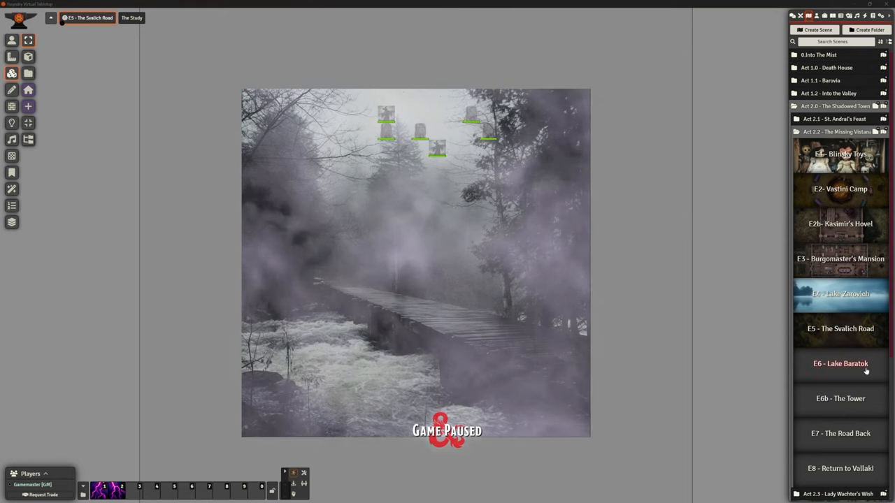
{"action": "mouse_move", "coordinate": [848, 383]}
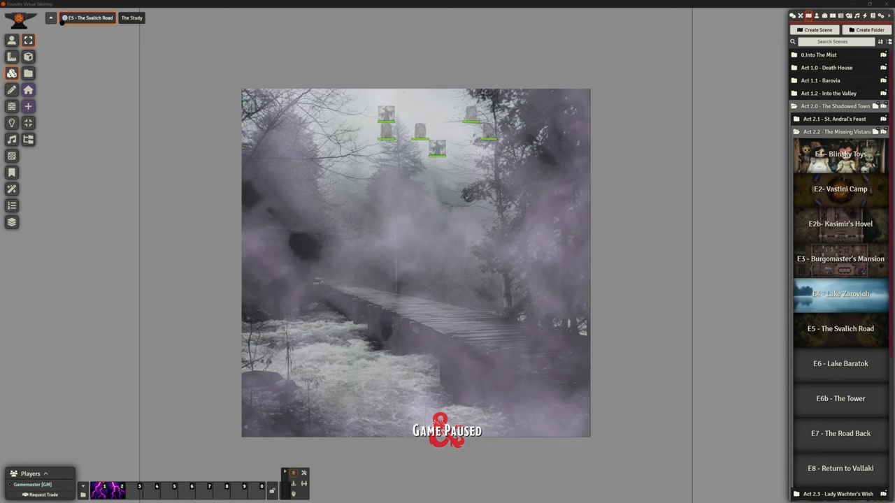
{"action": "mouse_move", "coordinate": [845, 366]}
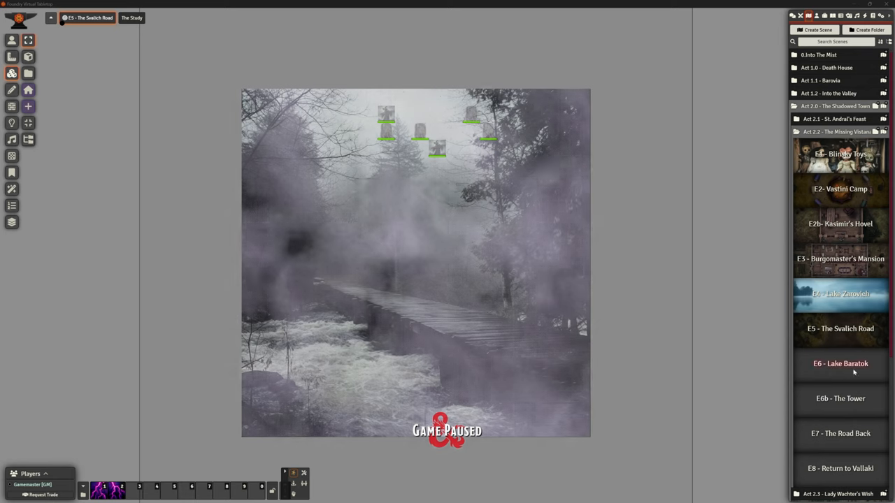
{"action": "mouse_move", "coordinate": [842, 411]}
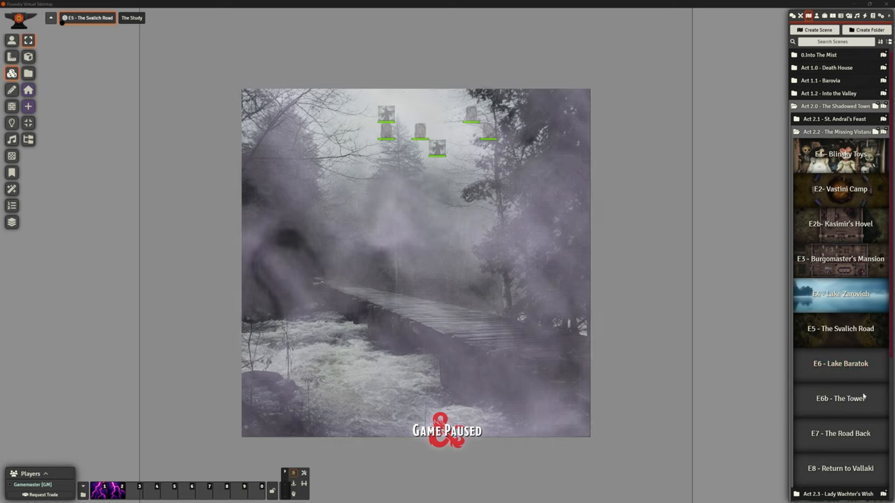
{"action": "mouse_move", "coordinate": [839, 404]}
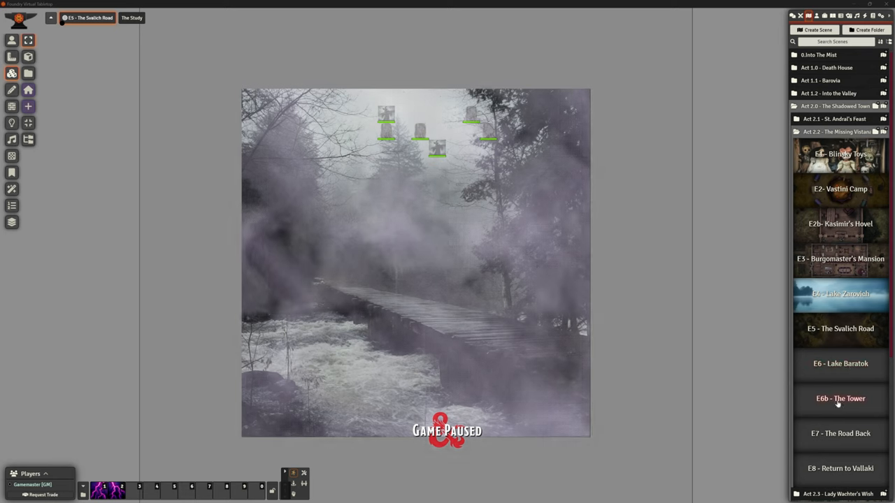